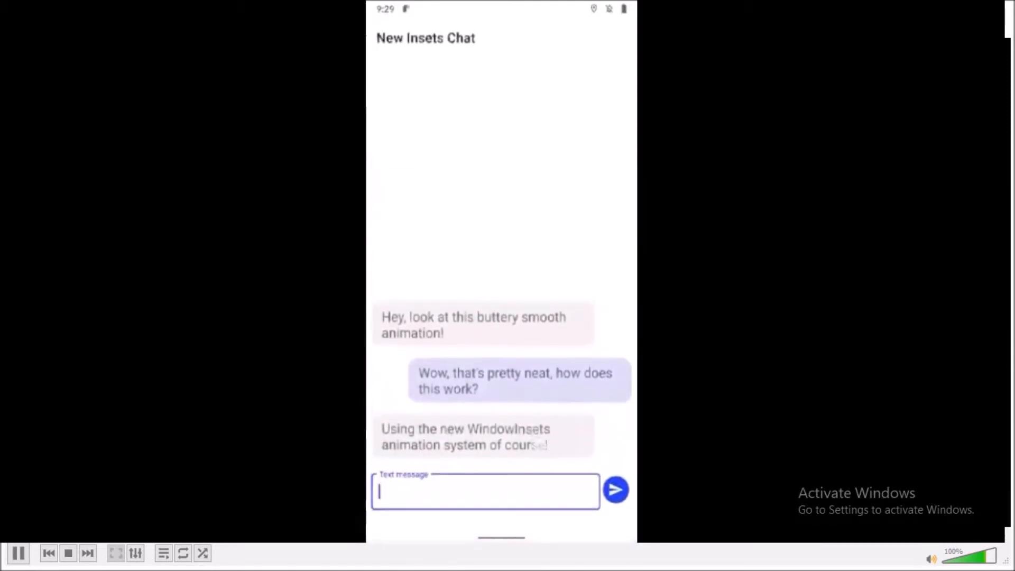
# Advance the slideshow past the One-Time Permission slide to the foregroundServiceType manifest slide
pyautogui.click(484, 491)
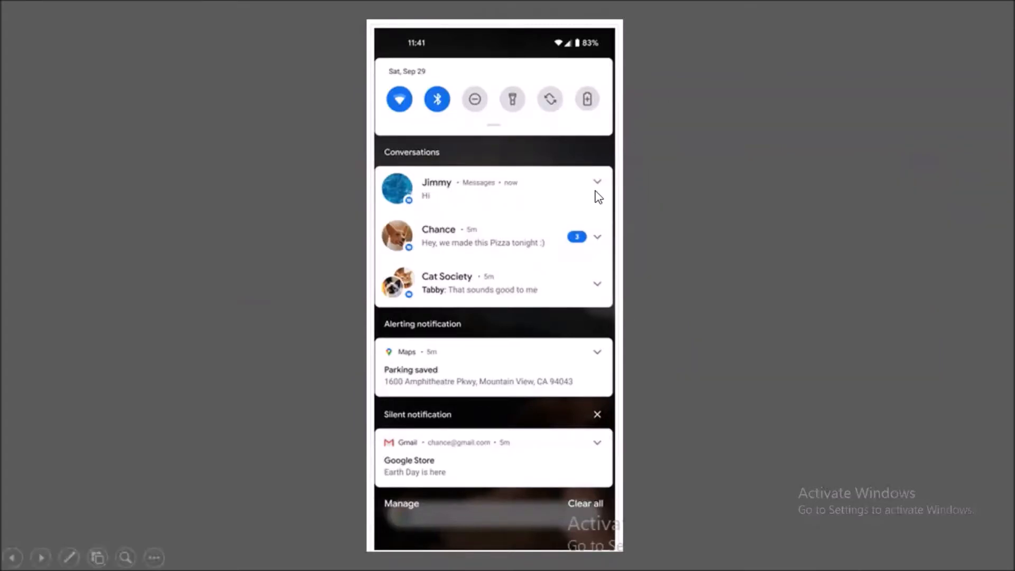
pyautogui.moveTo(491, 248)
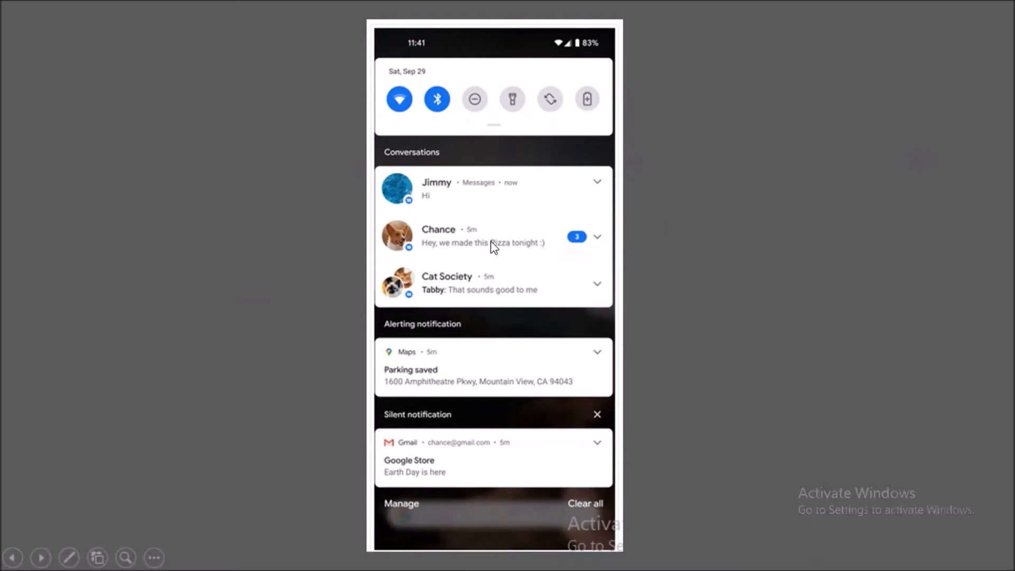
pyautogui.moveTo(367, 477)
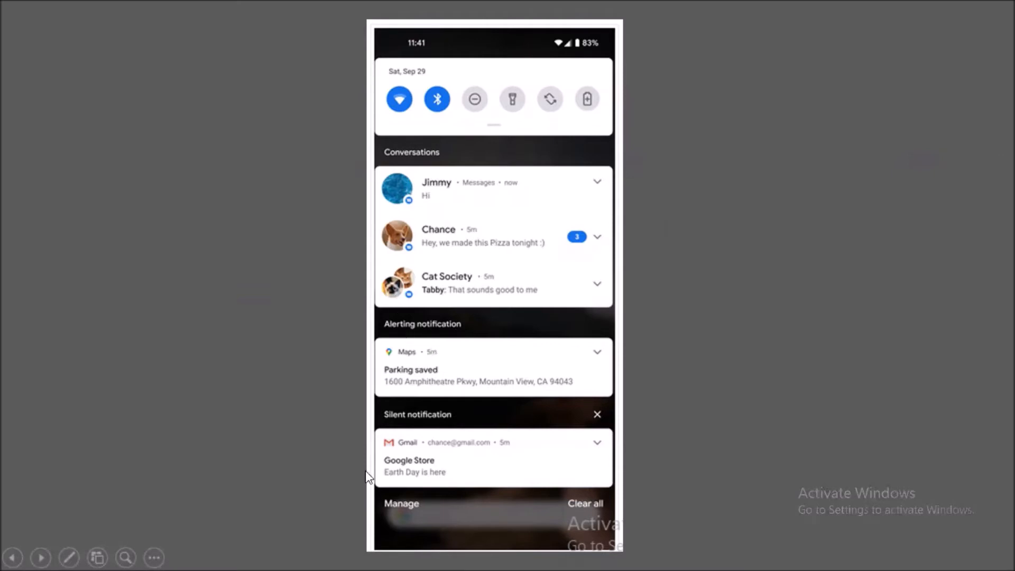
pyautogui.moveTo(393, 177)
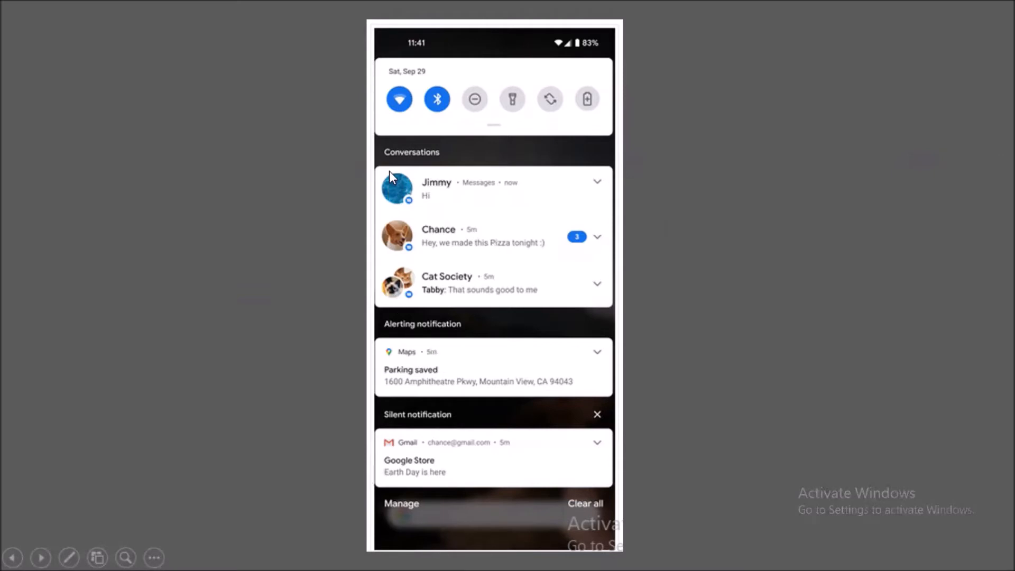
pyautogui.moveTo(394, 187)
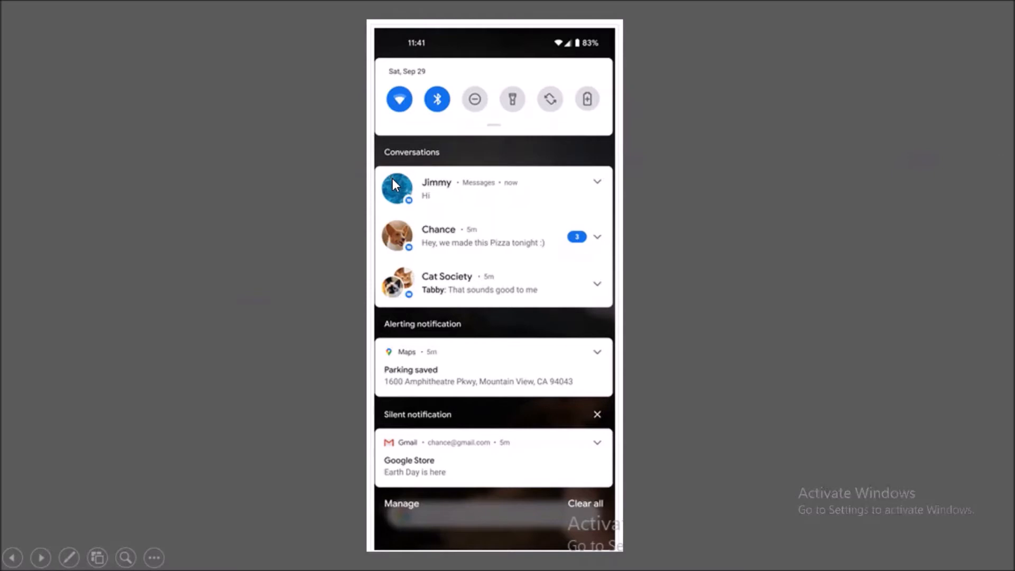
pyautogui.moveTo(471, 415)
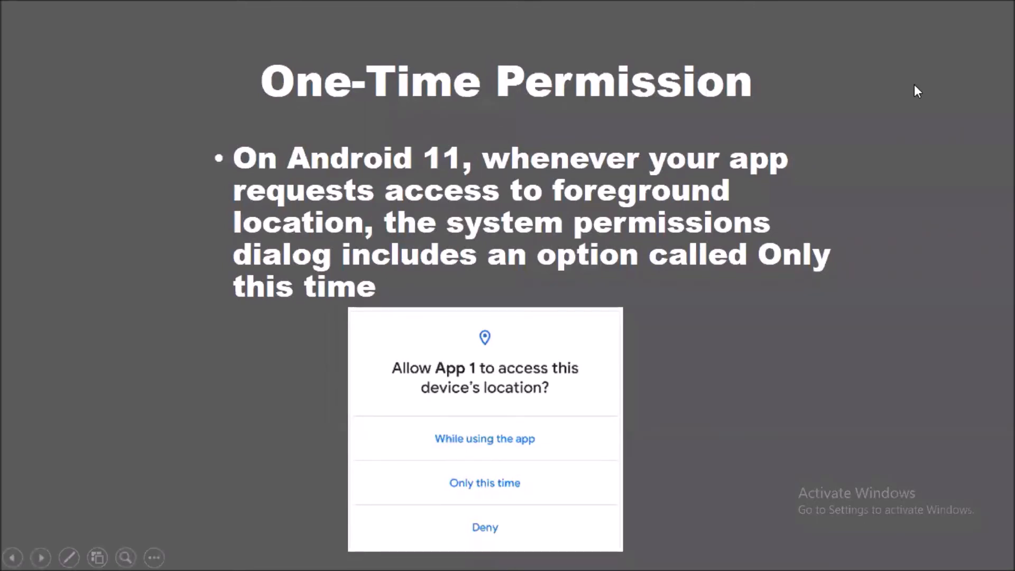
pyautogui.moveTo(477, 425)
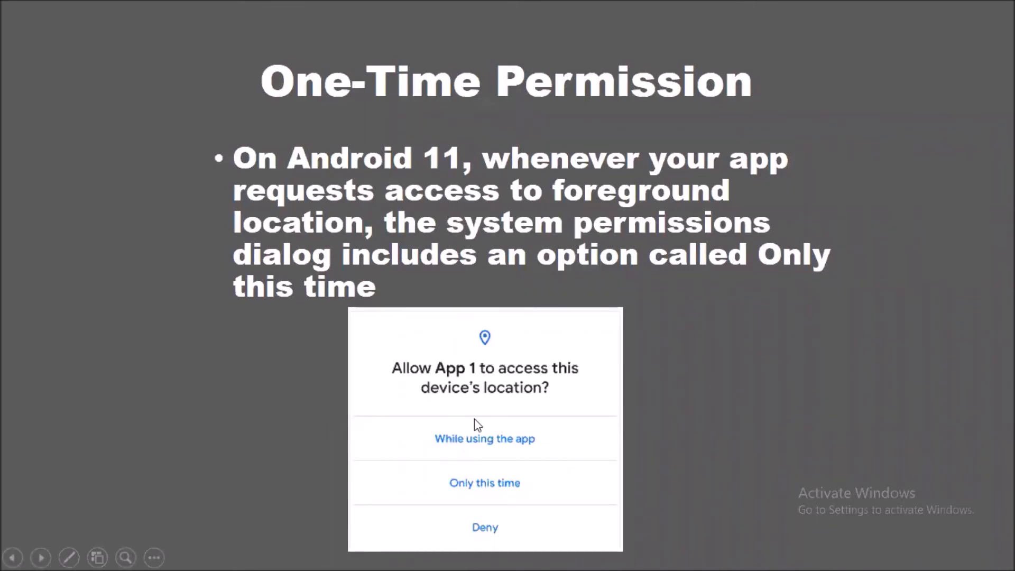
pyautogui.moveTo(469, 428)
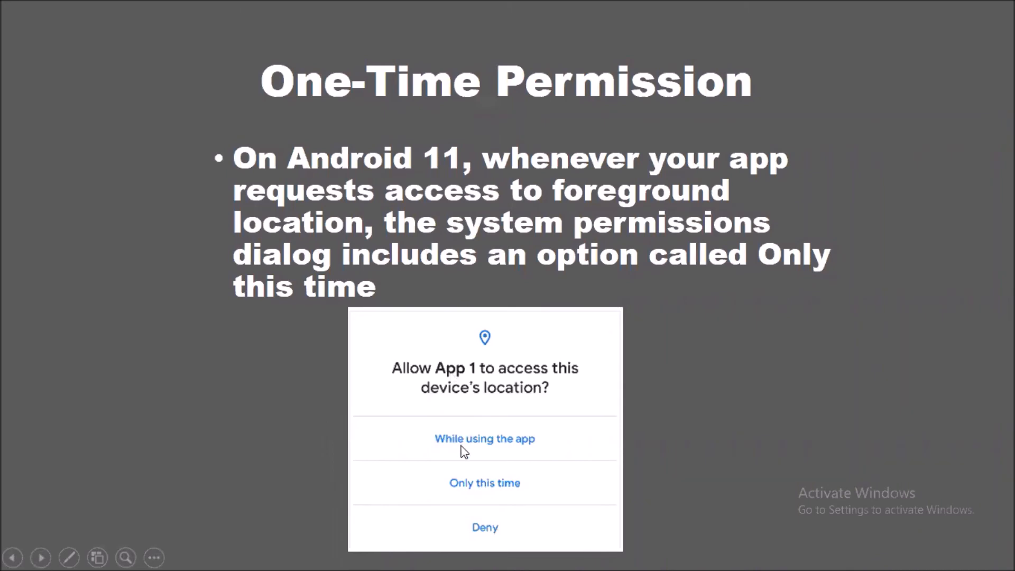
pyautogui.moveTo(575, 409)
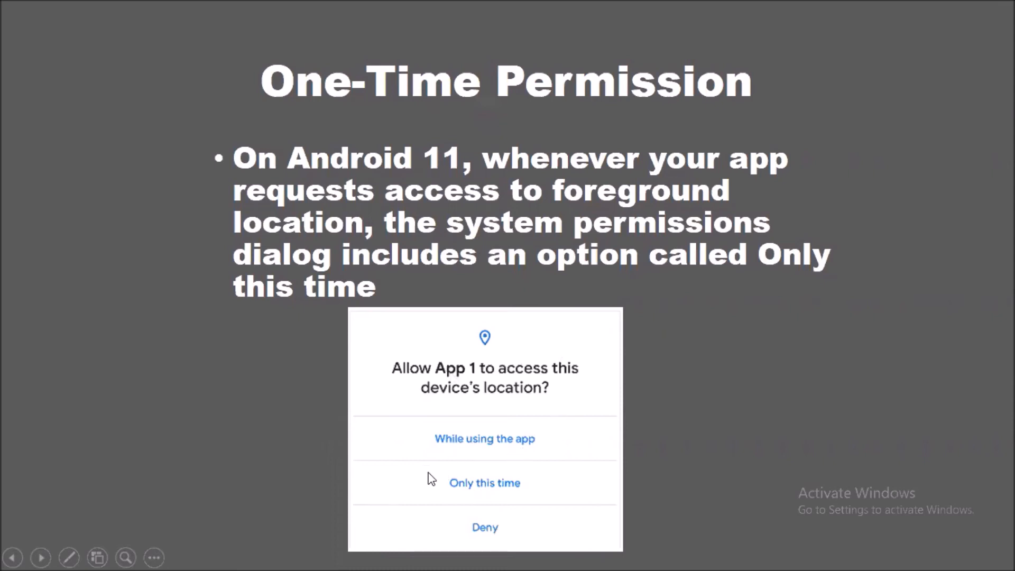
pyautogui.moveTo(457, 488)
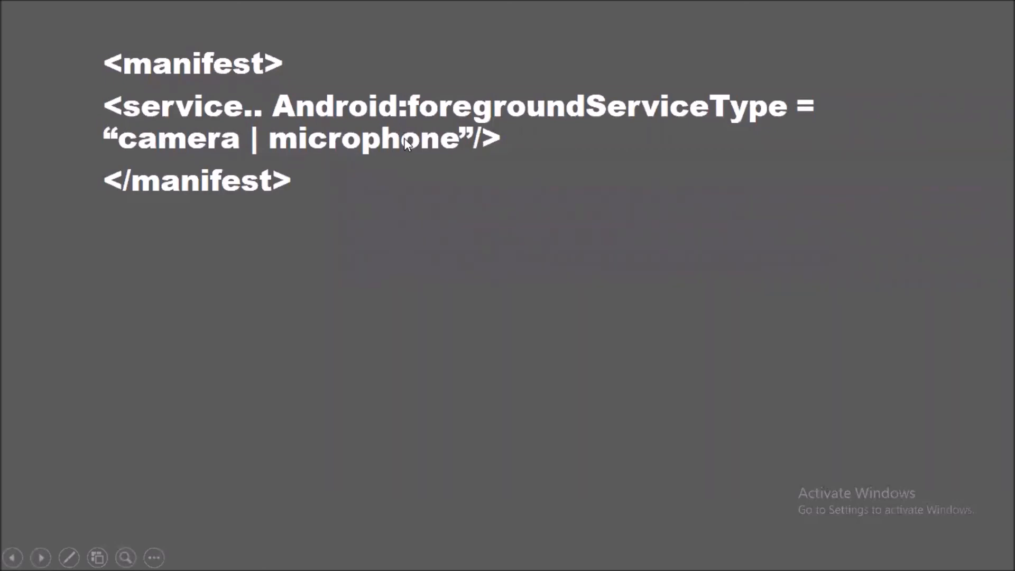
pyautogui.moveTo(911, 93)
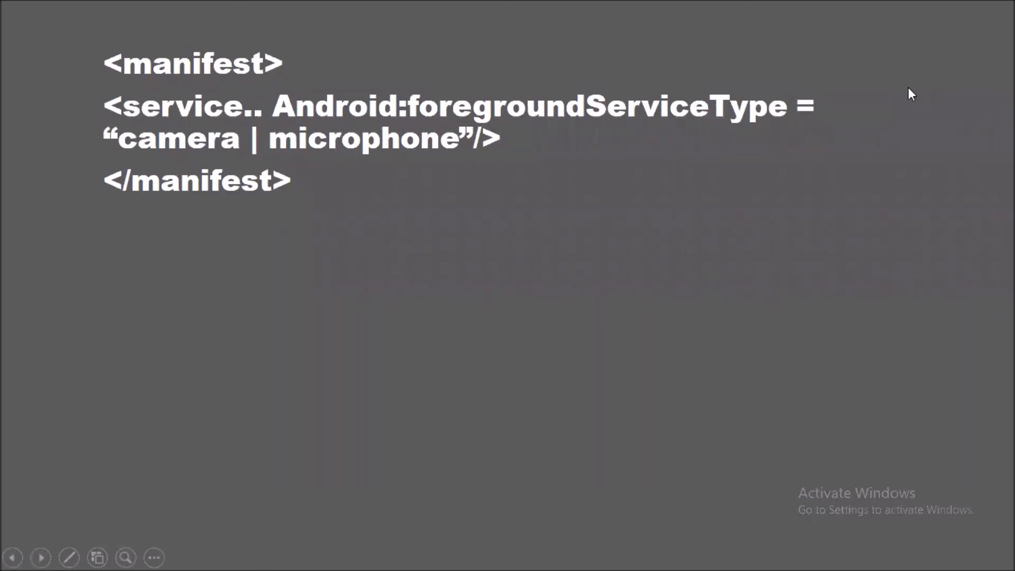